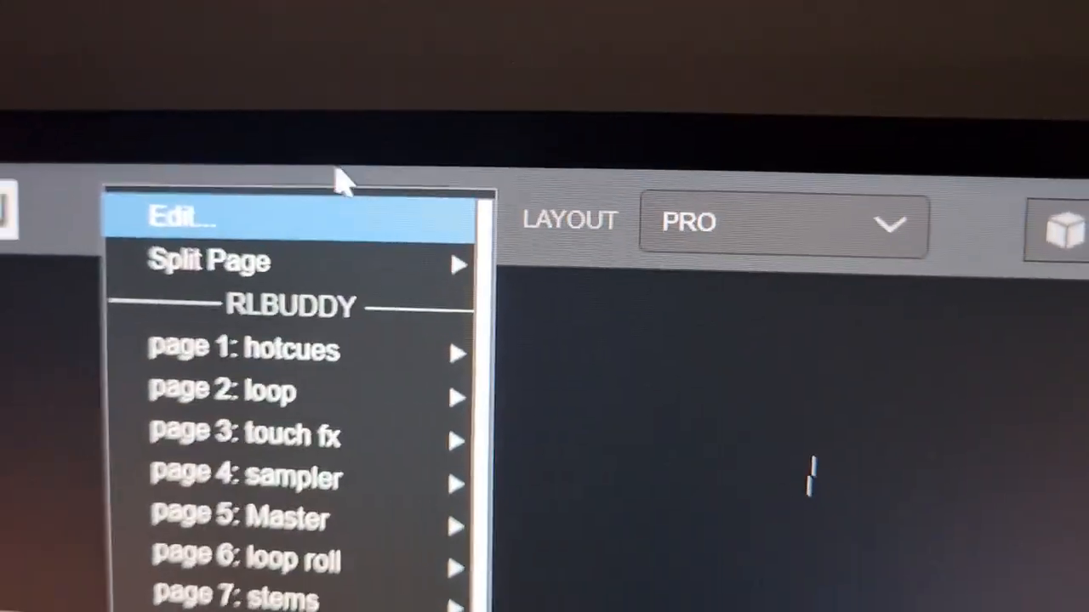
Bring up the Pads Editor for the custom page and select Pad 2, the Echo pad
left_click(184, 214)
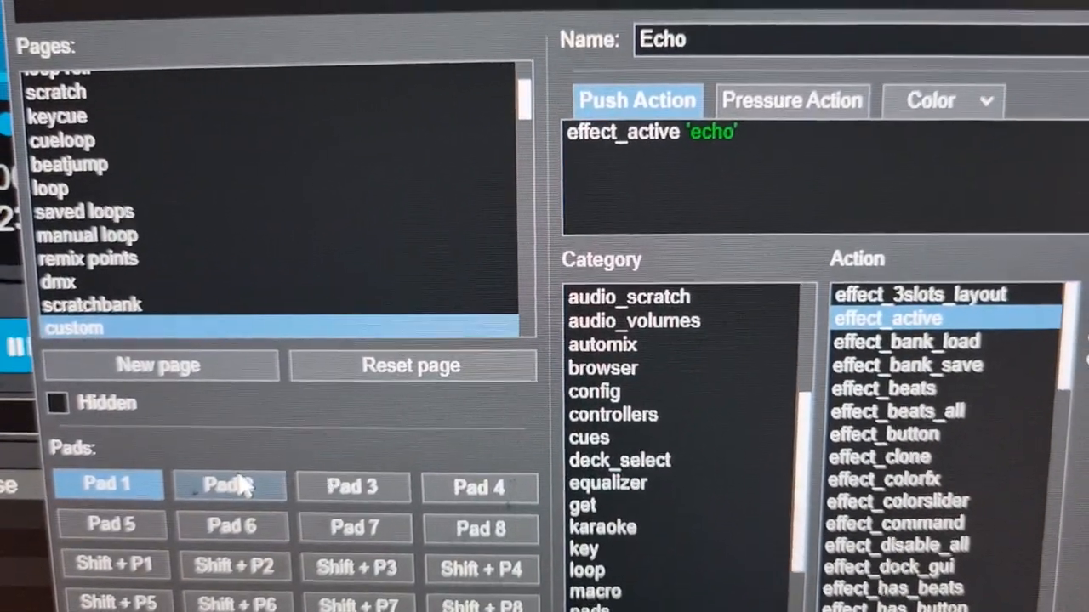
left_click(230, 485)
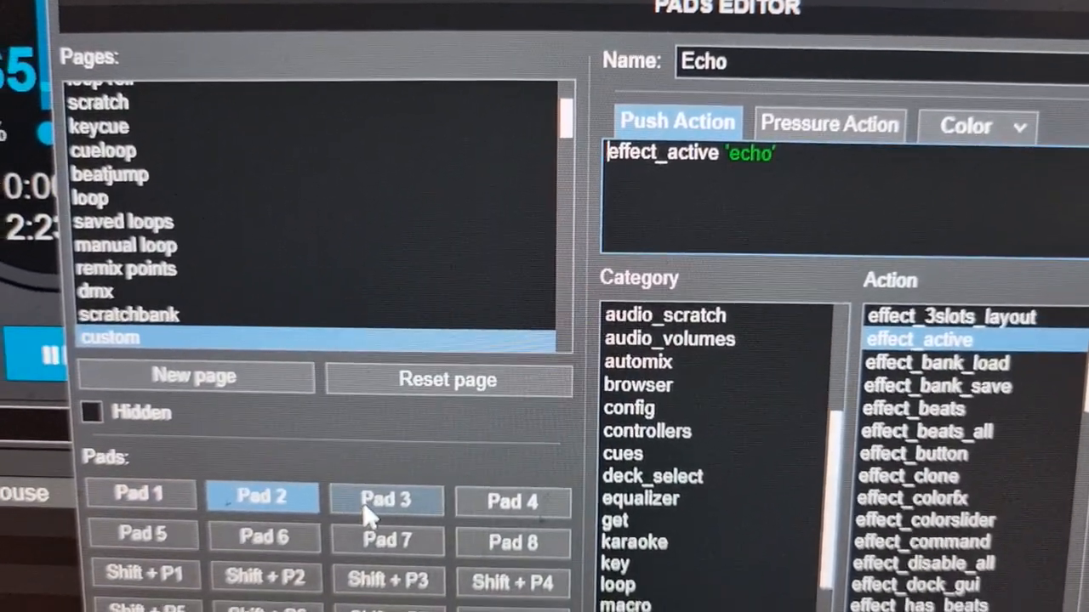
left_click(514, 500)
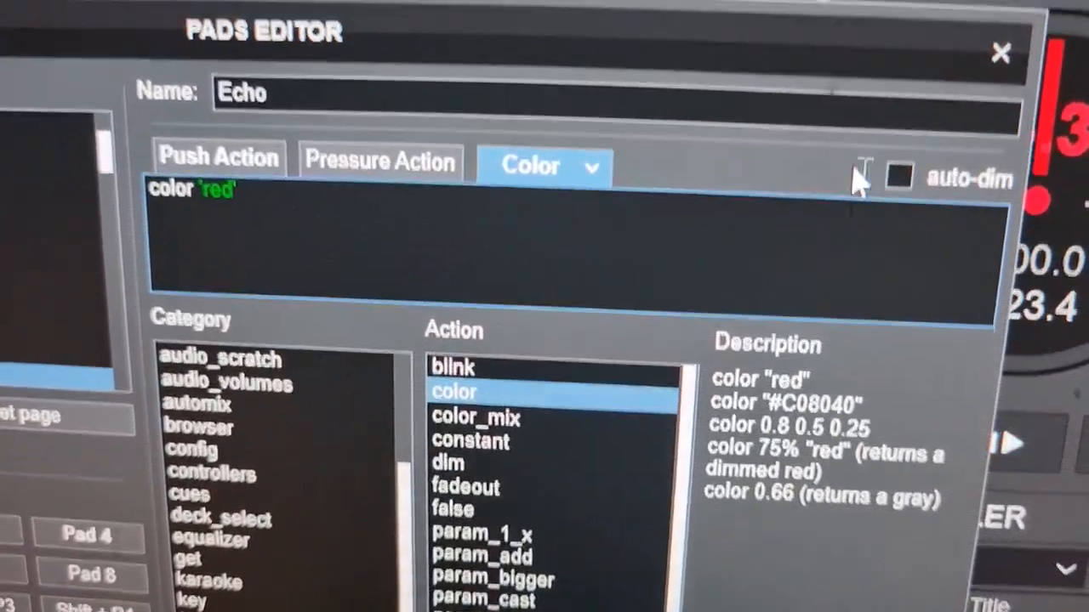
Enable auto-dim on the Echo pad's red colour setting
left_click(902, 175)
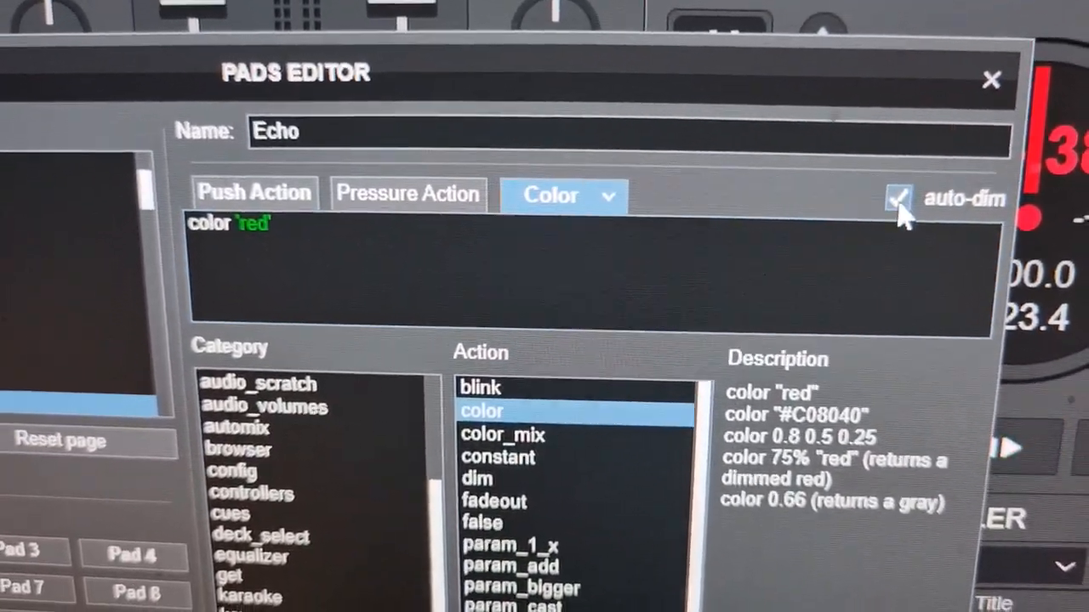